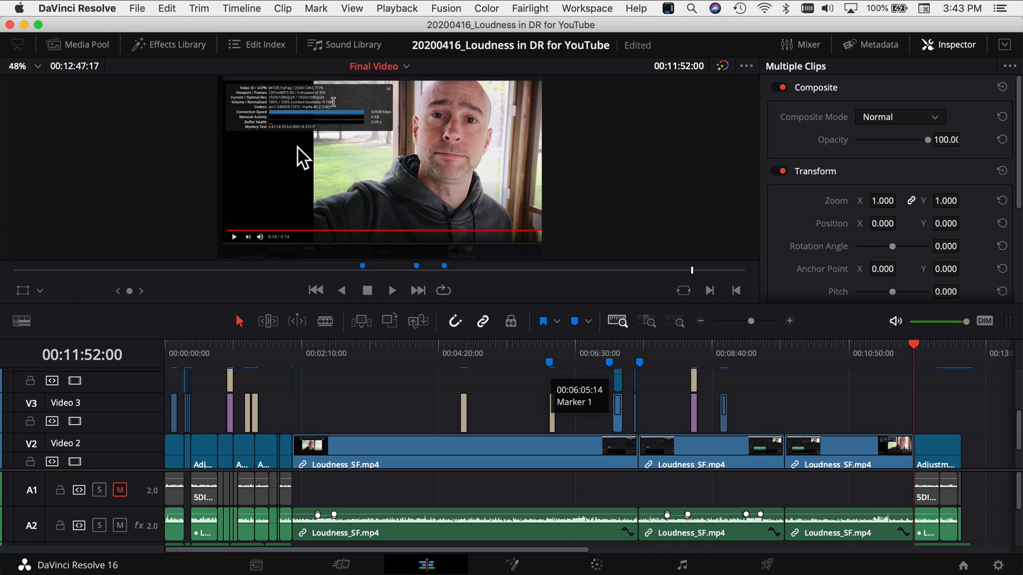
# - Open Preferences from the DaVinci Resolve menu to reach project save and load settings
pyautogui.click(77, 8)
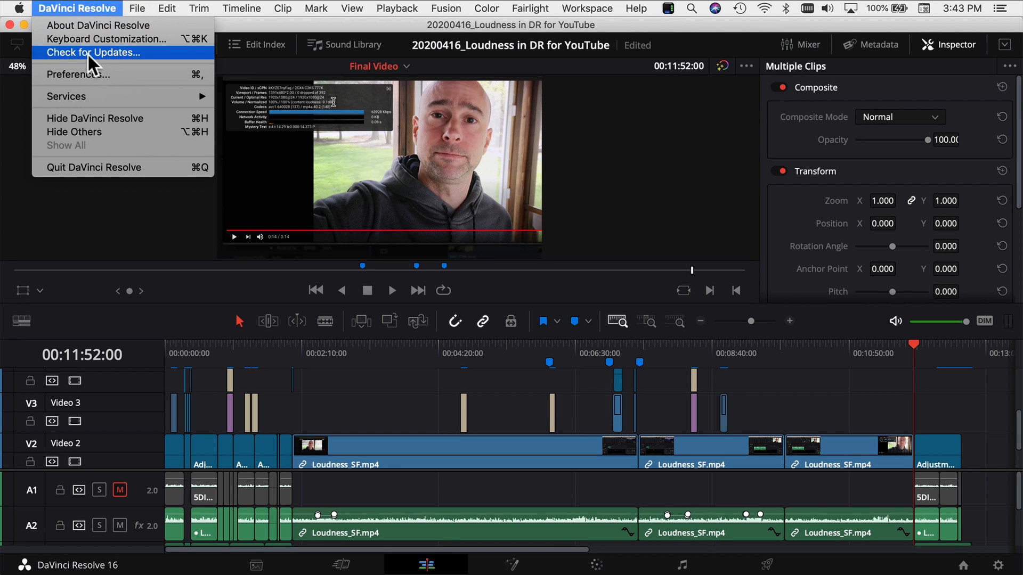
pyautogui.moveTo(90, 79)
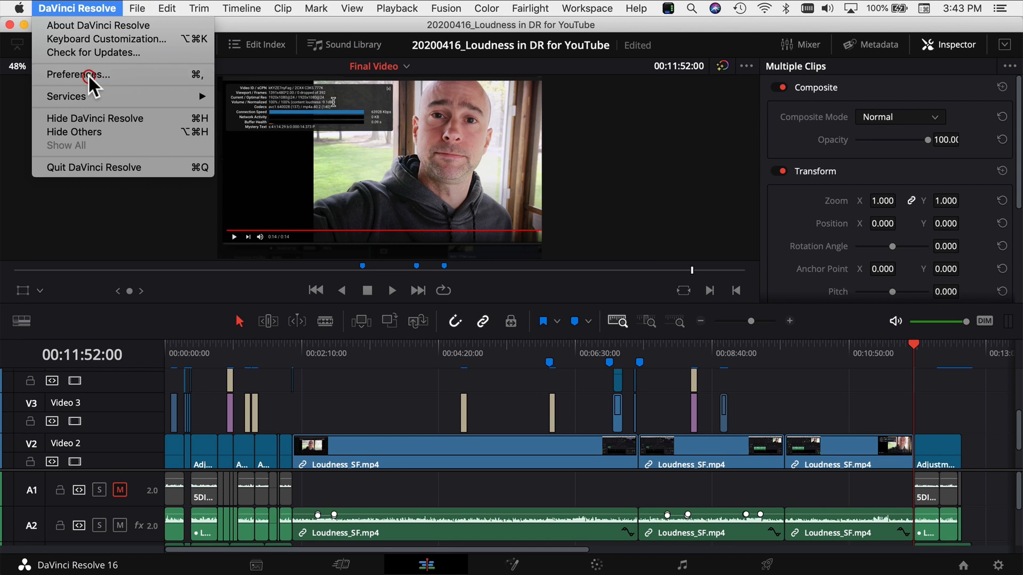
pyautogui.click(79, 74)
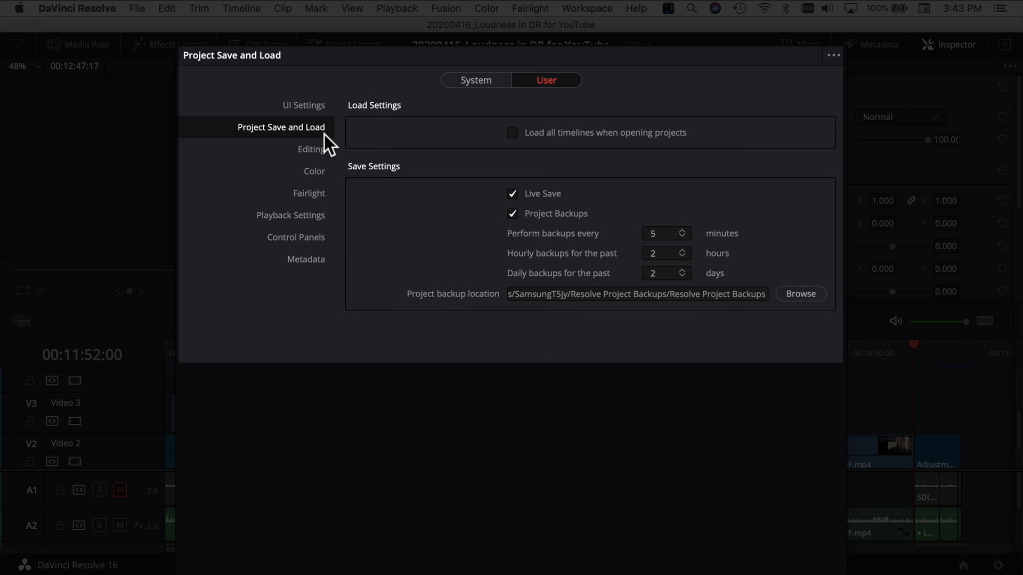
pyautogui.moveTo(316, 154)
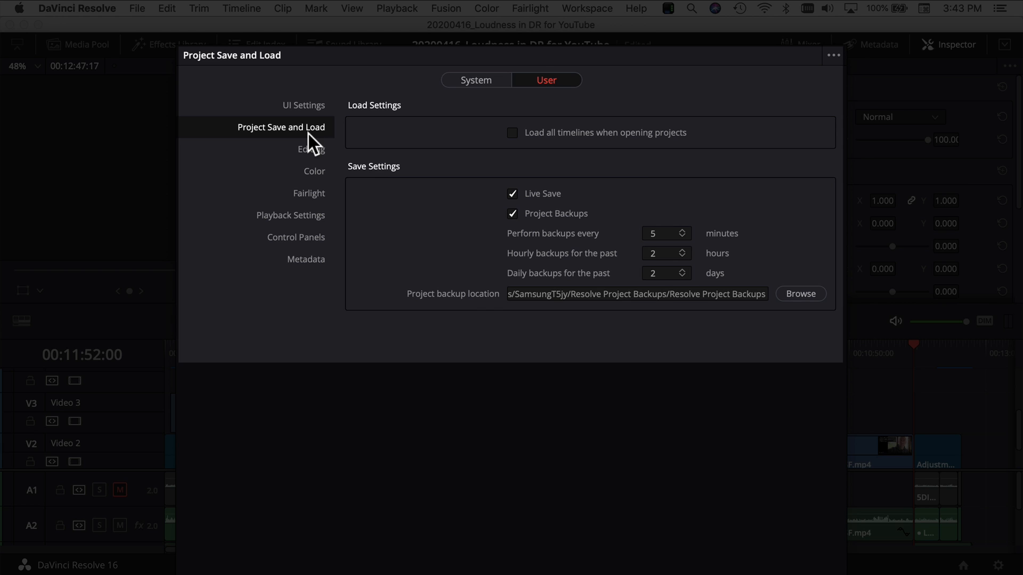
pyautogui.moveTo(375, 184)
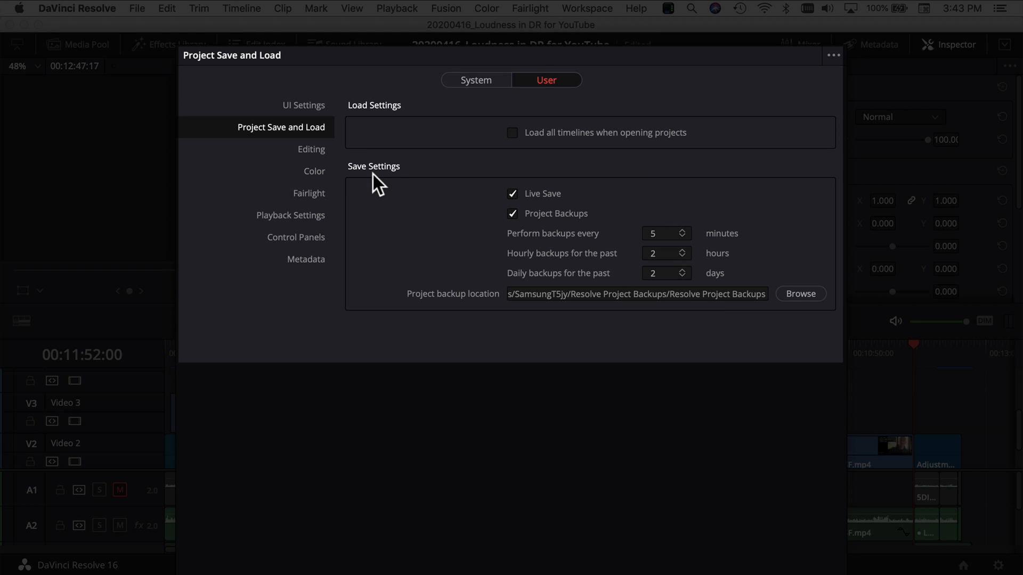
pyautogui.moveTo(540, 213)
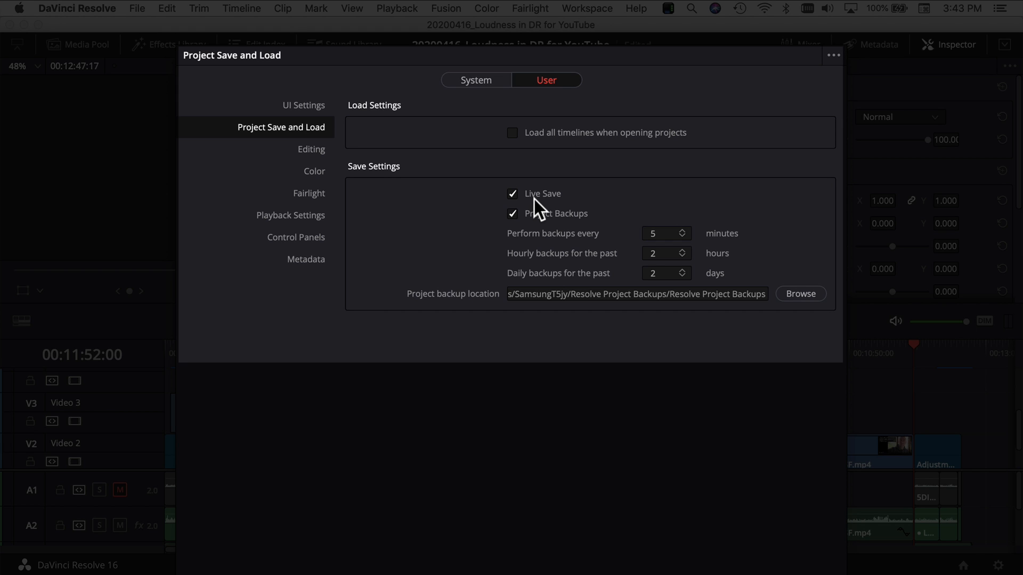
pyautogui.moveTo(568, 228)
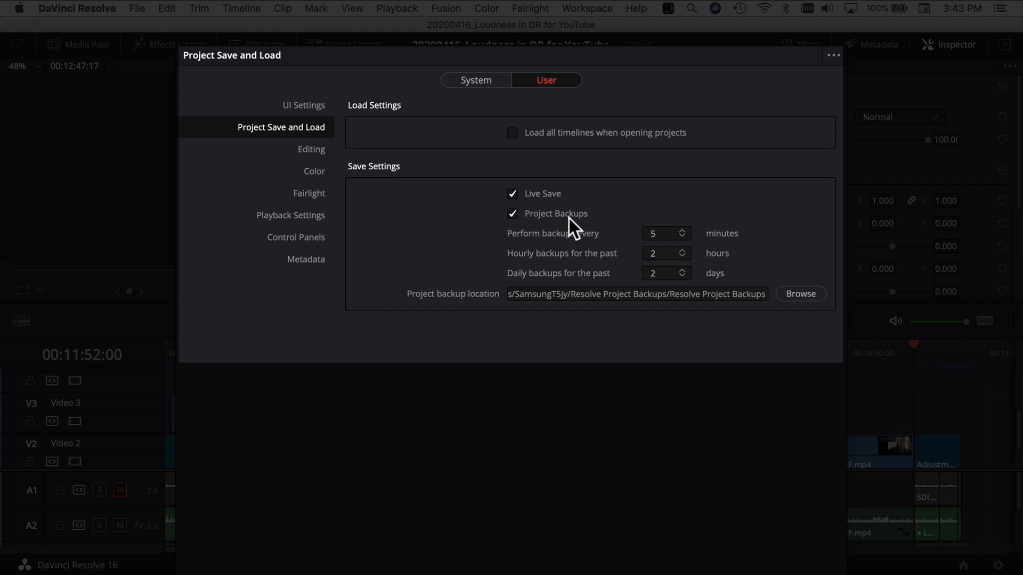
pyautogui.moveTo(587, 258)
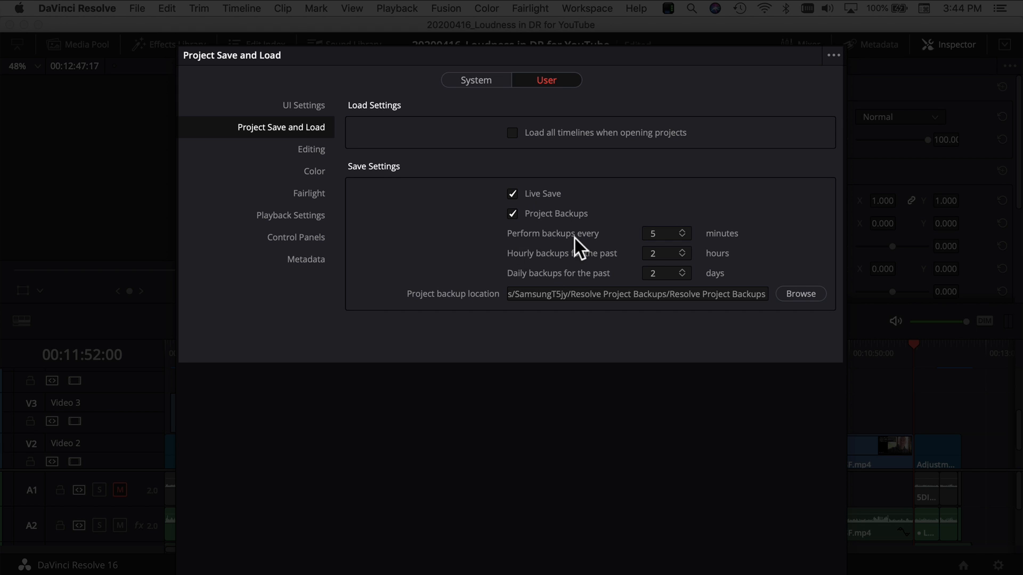
pyautogui.moveTo(603, 258)
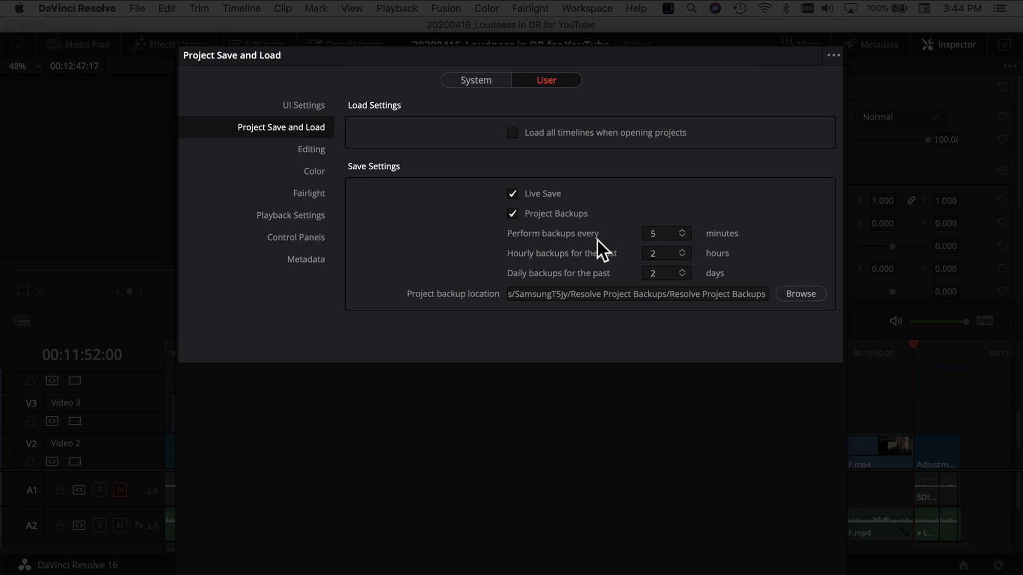
pyautogui.moveTo(644, 240)
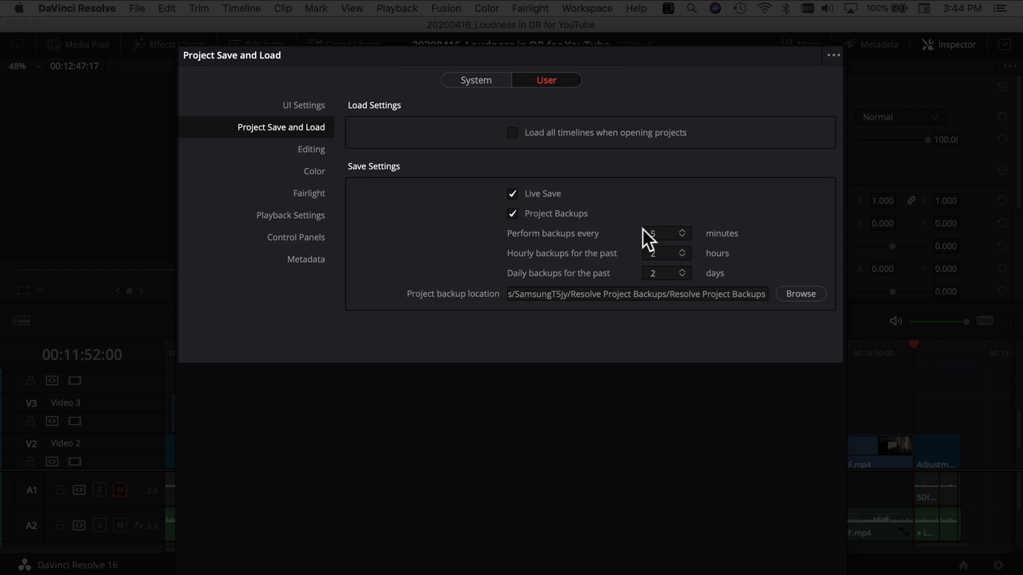
pyautogui.moveTo(749, 251)
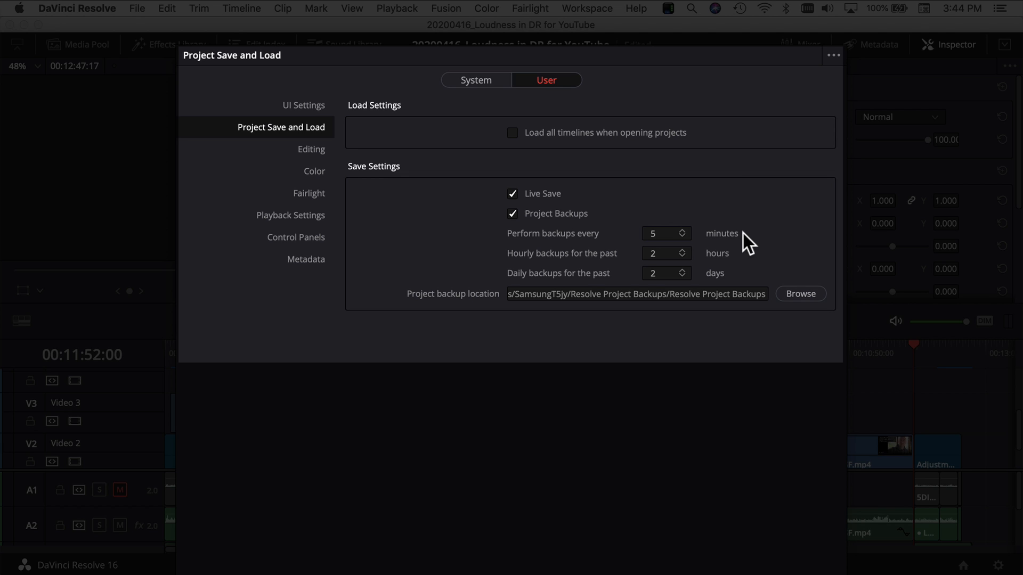
pyautogui.moveTo(522, 270)
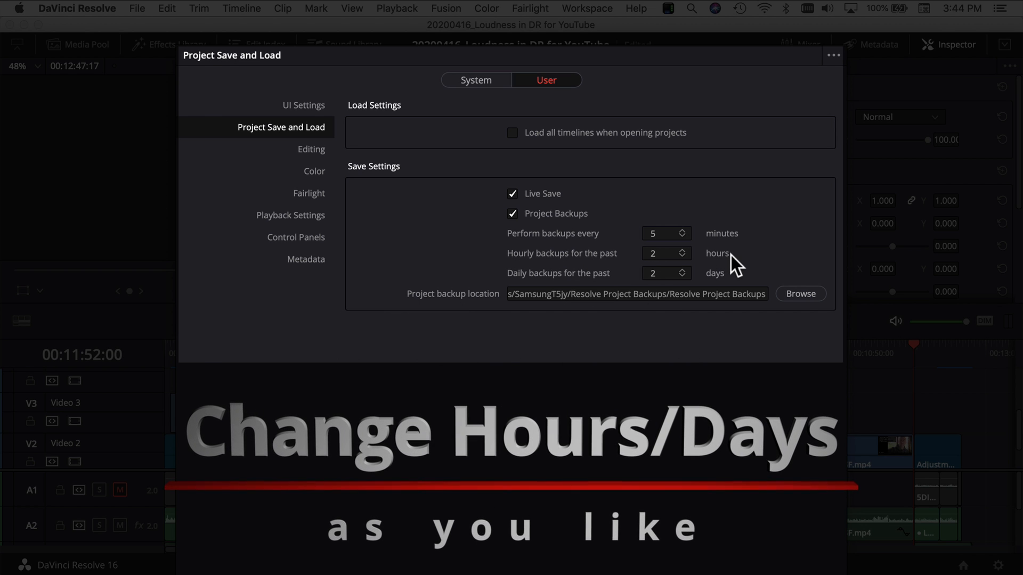
pyautogui.moveTo(590, 298)
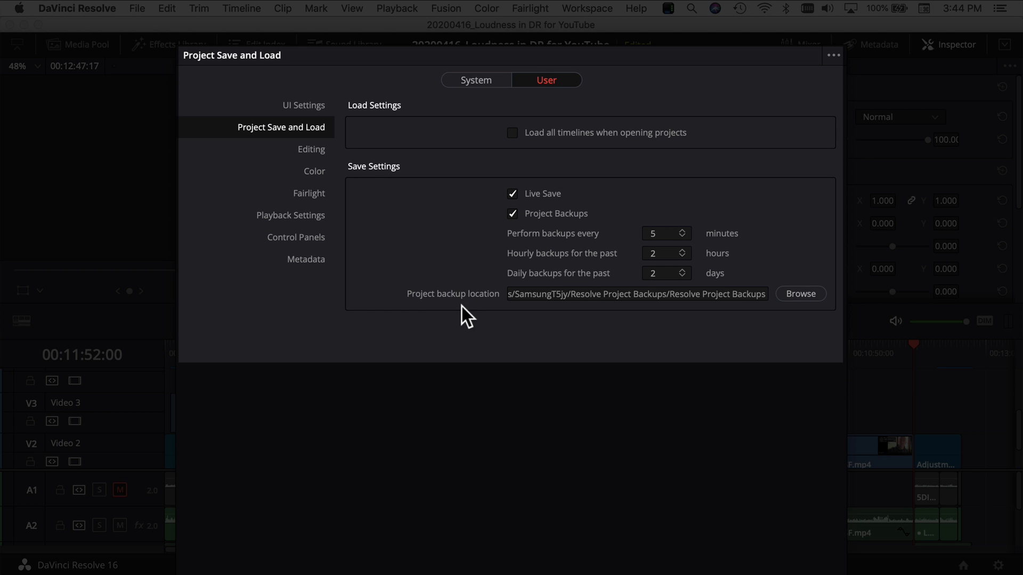
pyautogui.moveTo(415, 310)
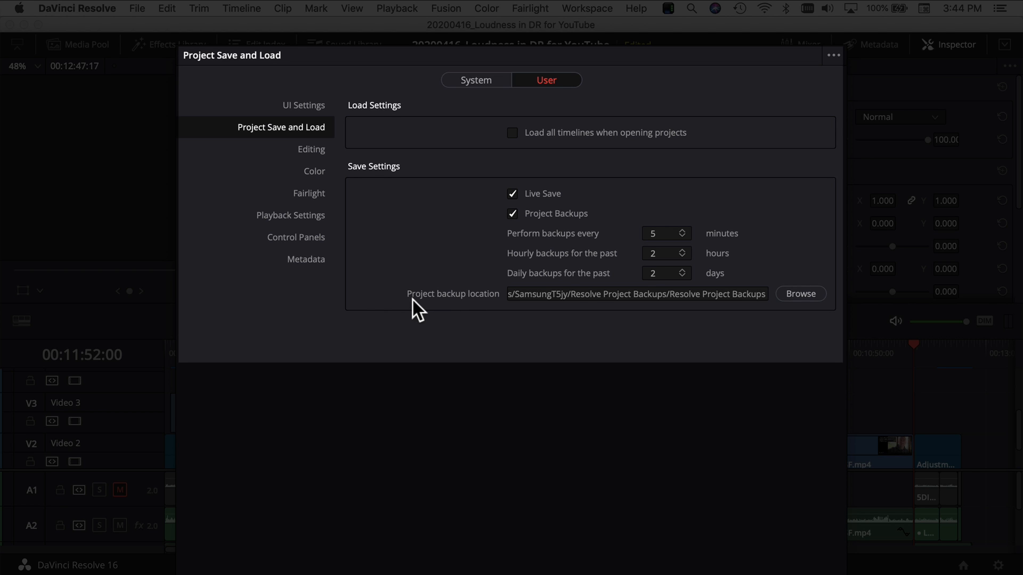
pyautogui.moveTo(713, 322)
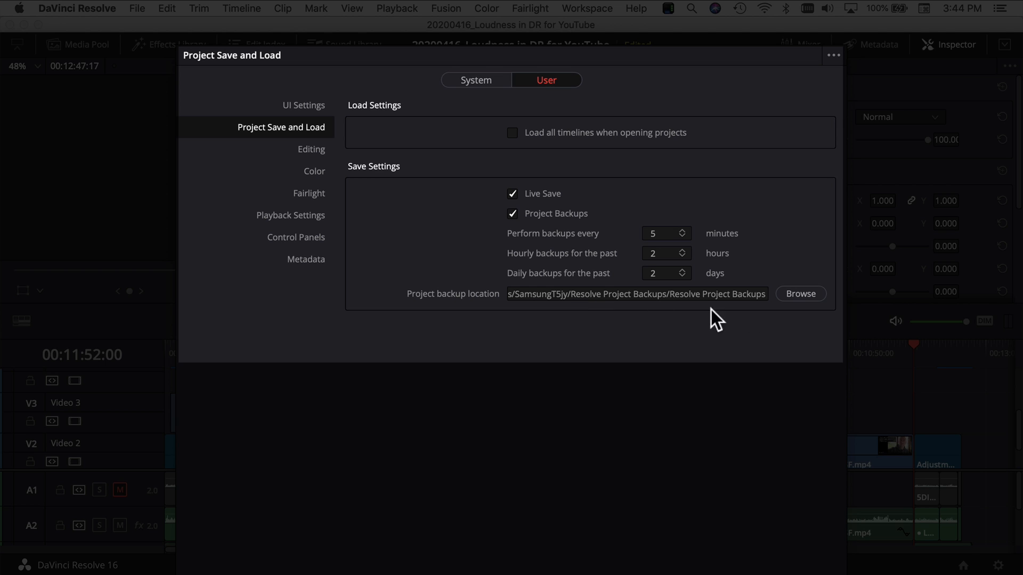
pyautogui.moveTo(749, 344)
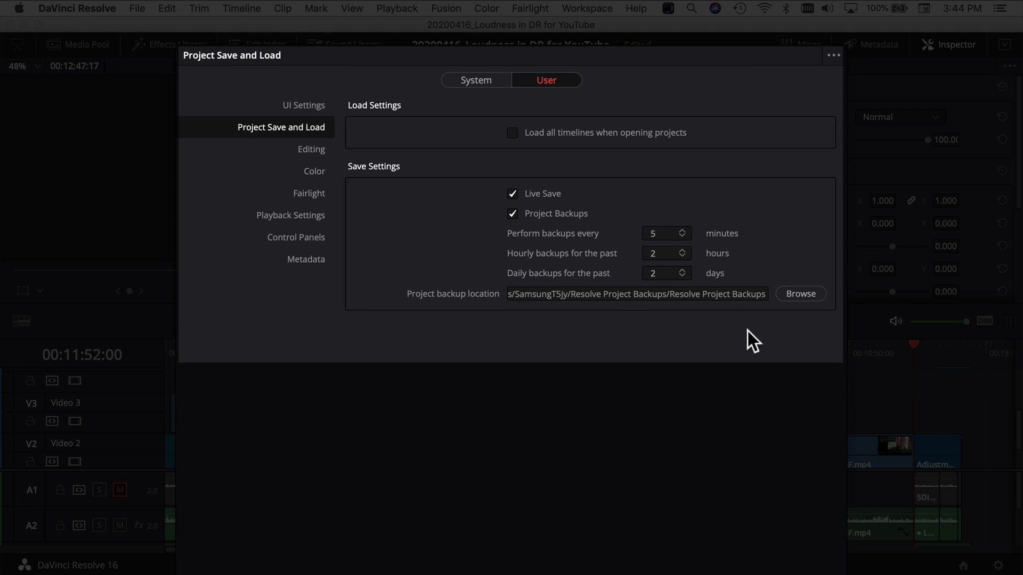
pyautogui.moveTo(701, 347)
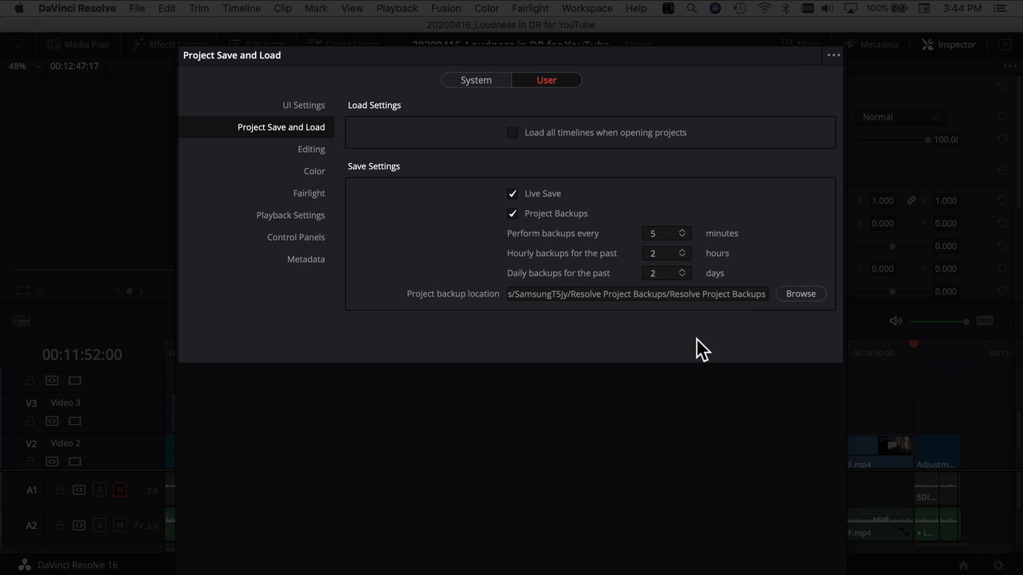
pyautogui.moveTo(579, 284)
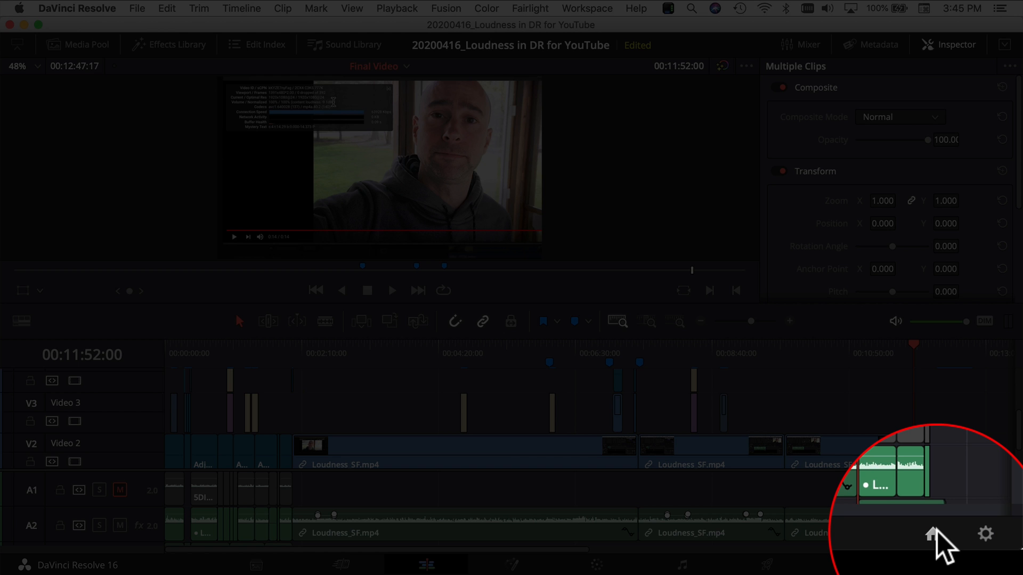
pyautogui.moveTo(933, 537)
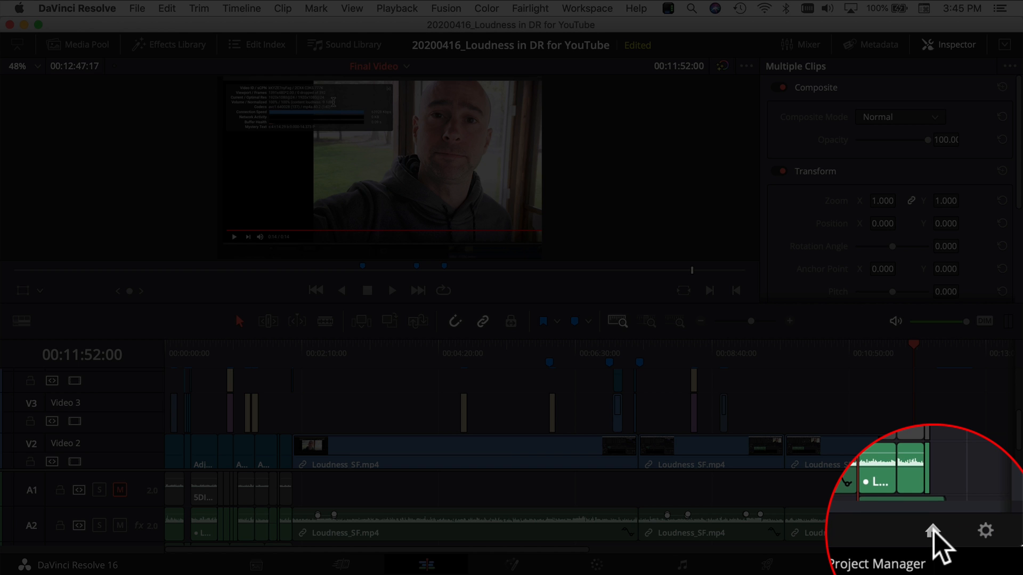
# - Open the Project Manager and scroll down to the 20200416_Loudness in DR for YouTube project
pyautogui.click(933, 531)
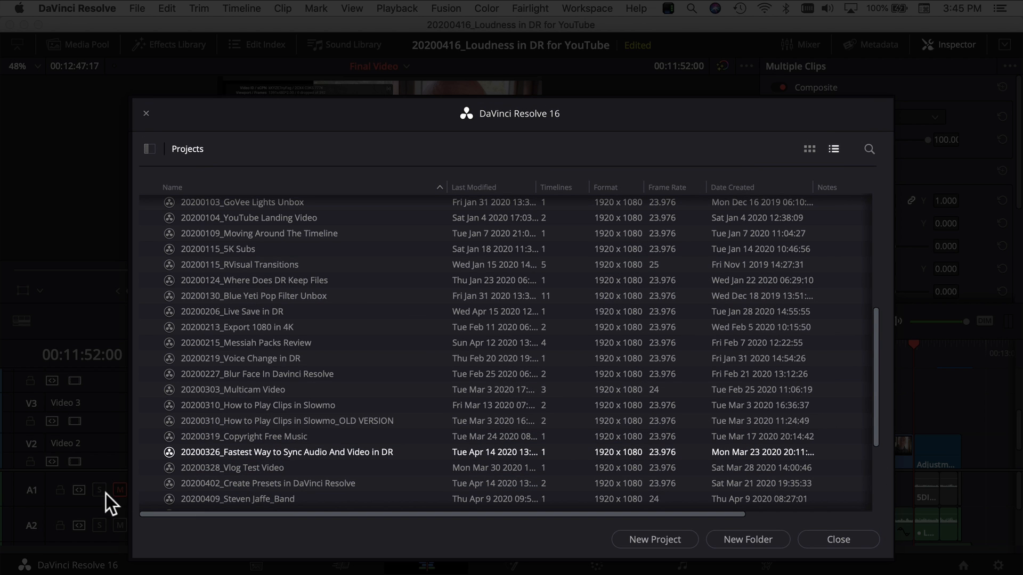
pyautogui.scroll(-3)
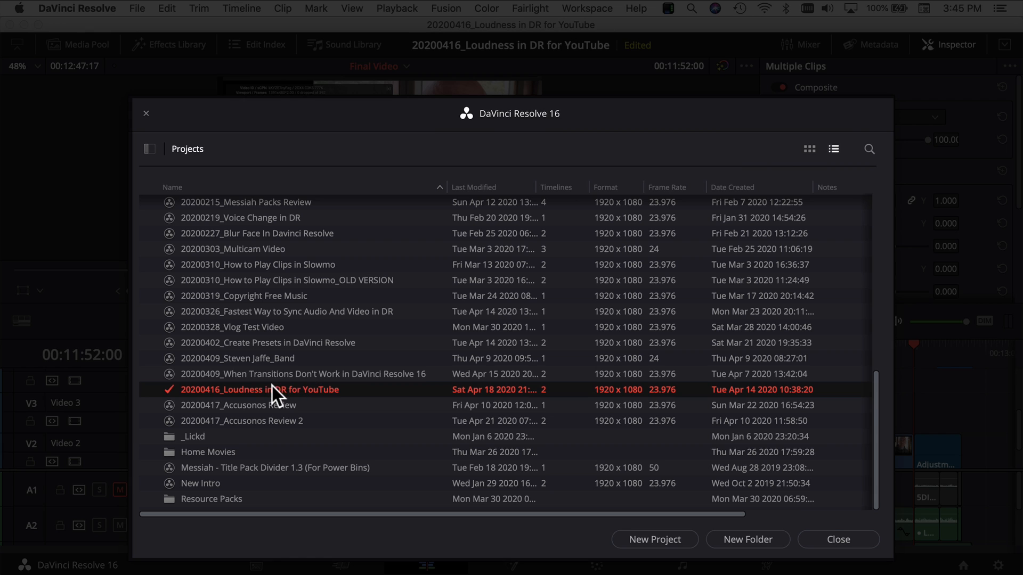
pyautogui.moveTo(287, 400)
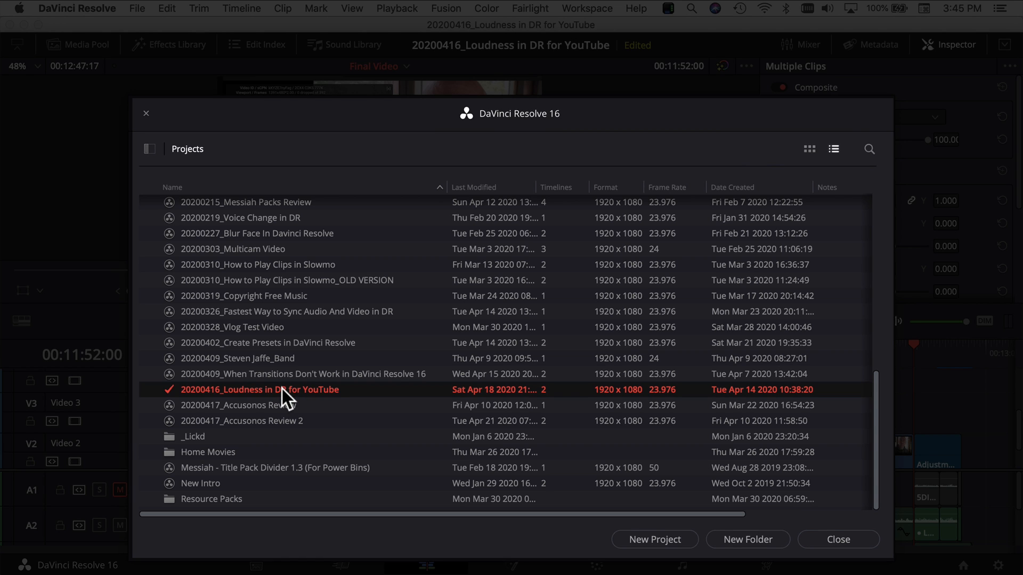
# - Show the Project Backups list for the current loudness project
pyautogui.rightClick(281, 389)
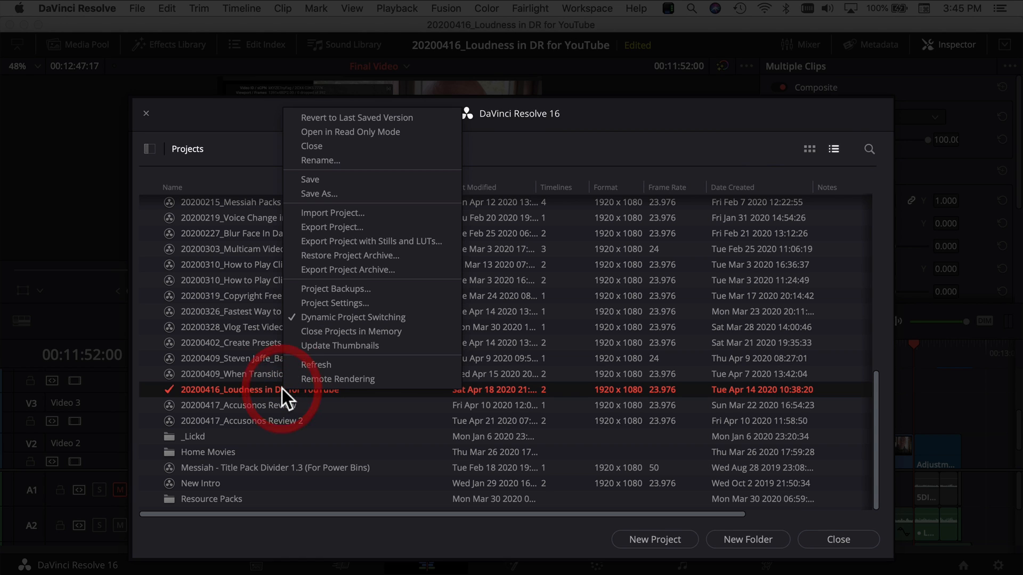
pyautogui.moveTo(344, 297)
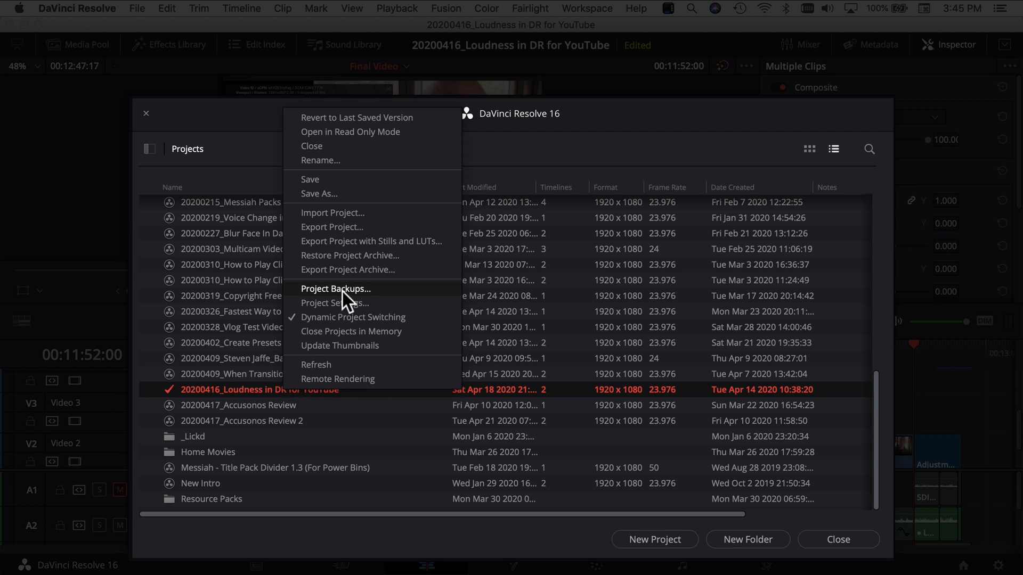
pyautogui.click(335, 288)
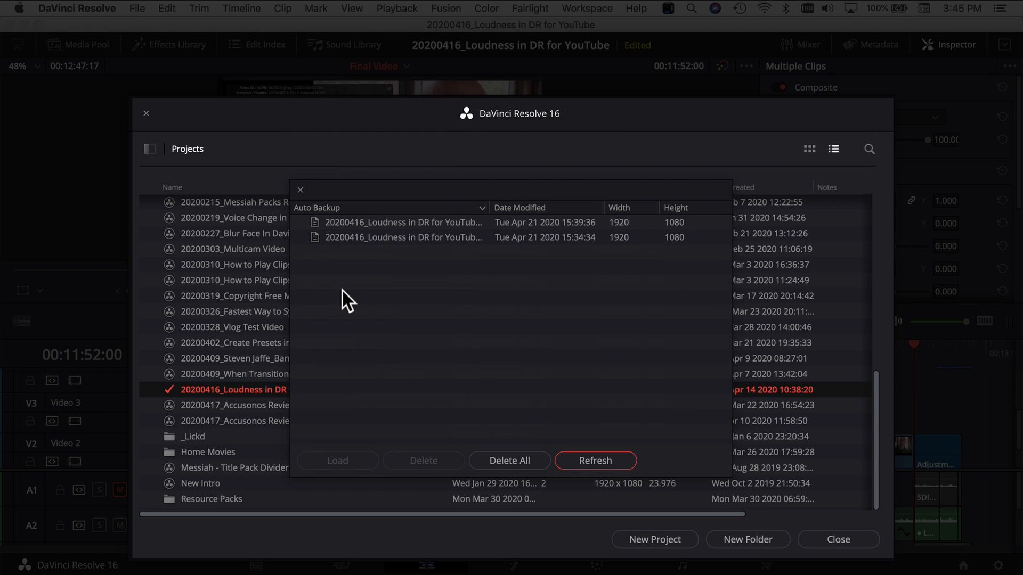
pyautogui.moveTo(378, 326)
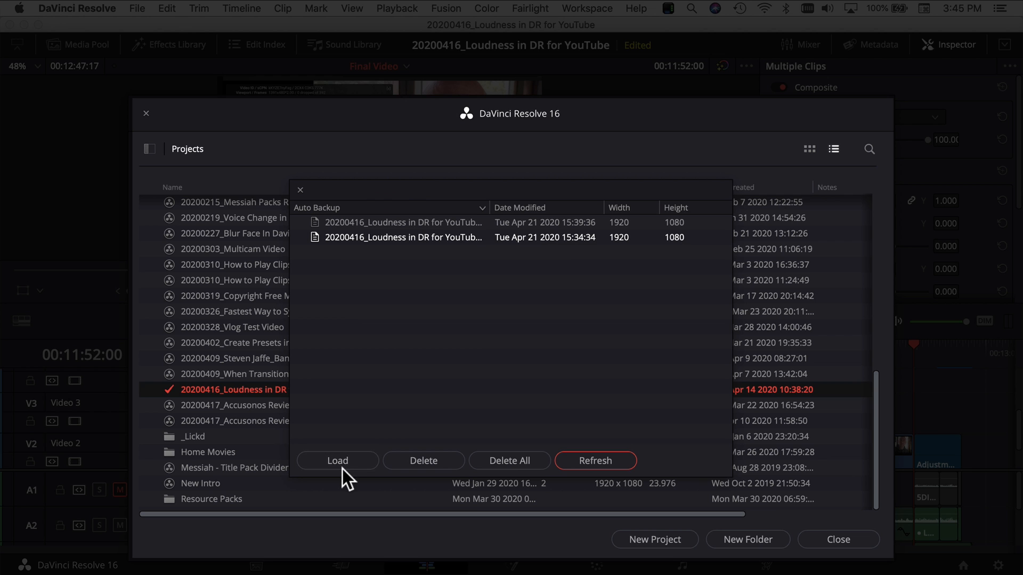
pyautogui.moveTo(421, 329)
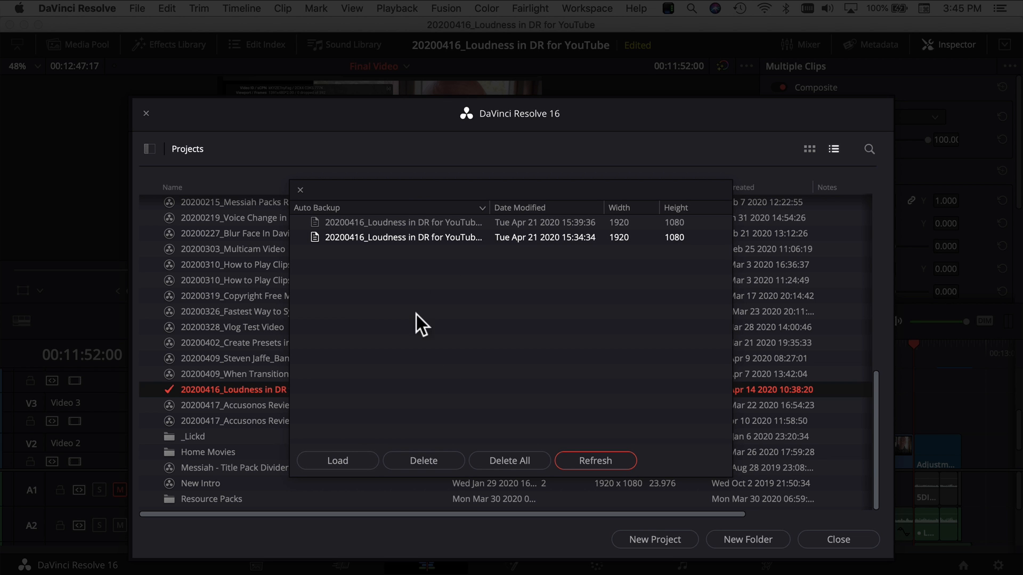